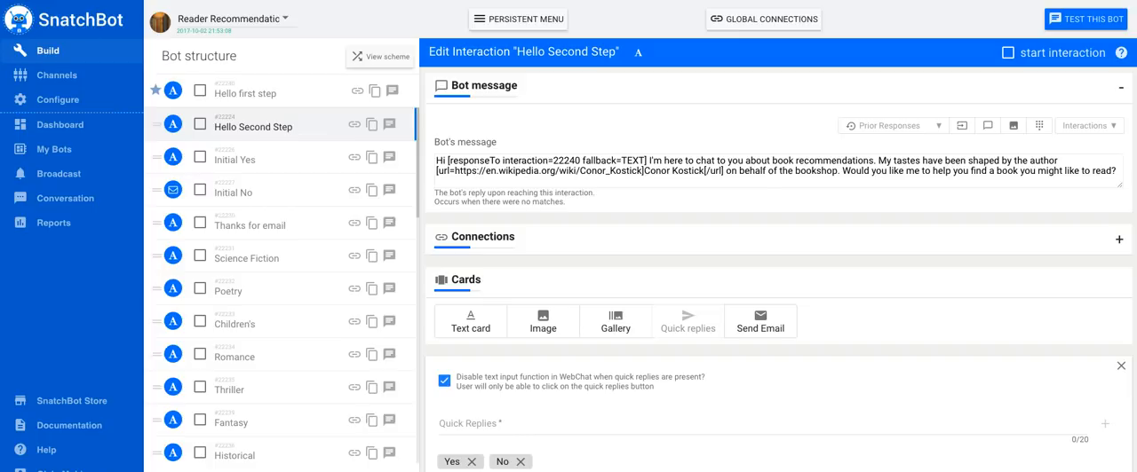
{"action": "mouse_move", "coordinate": [878, 242]}
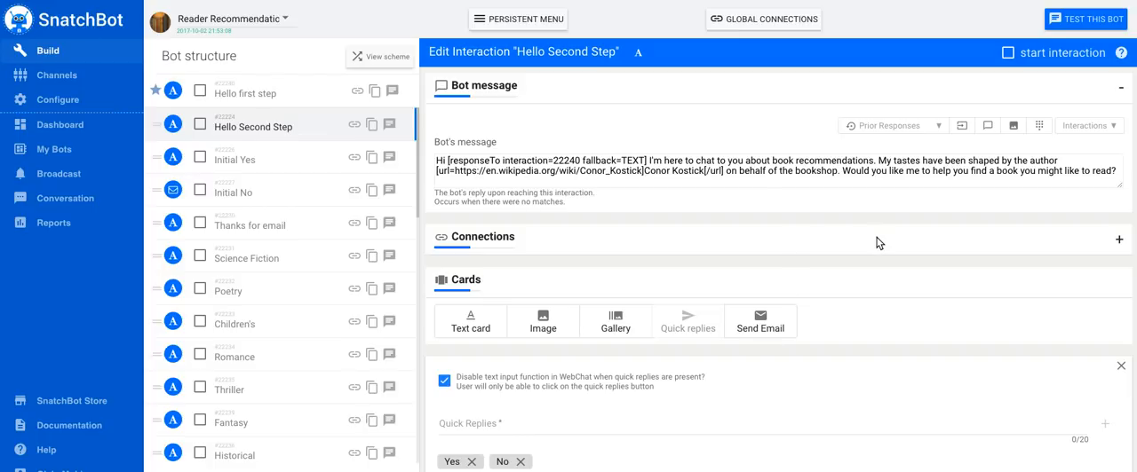
{"action": "mouse_move", "coordinate": [869, 251]}
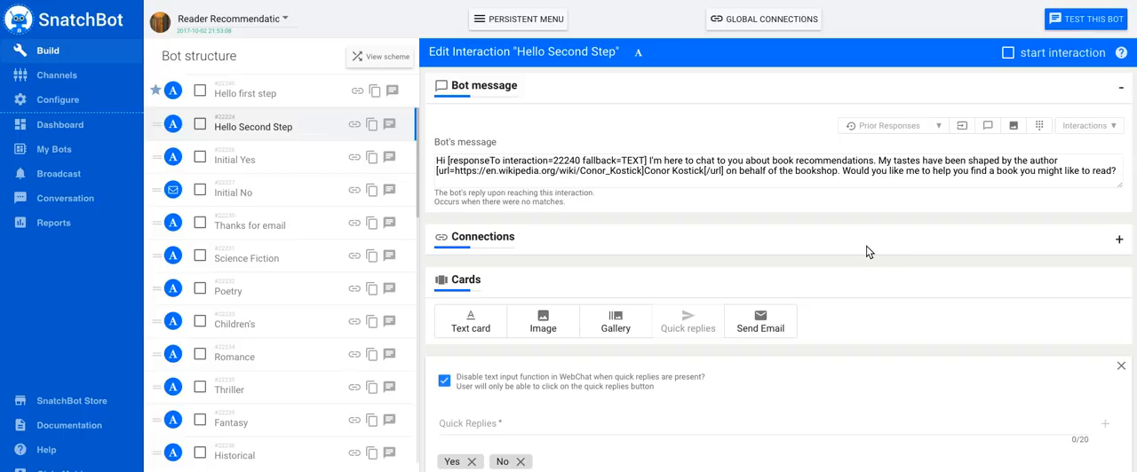
{"action": "mouse_move", "coordinate": [901, 250]}
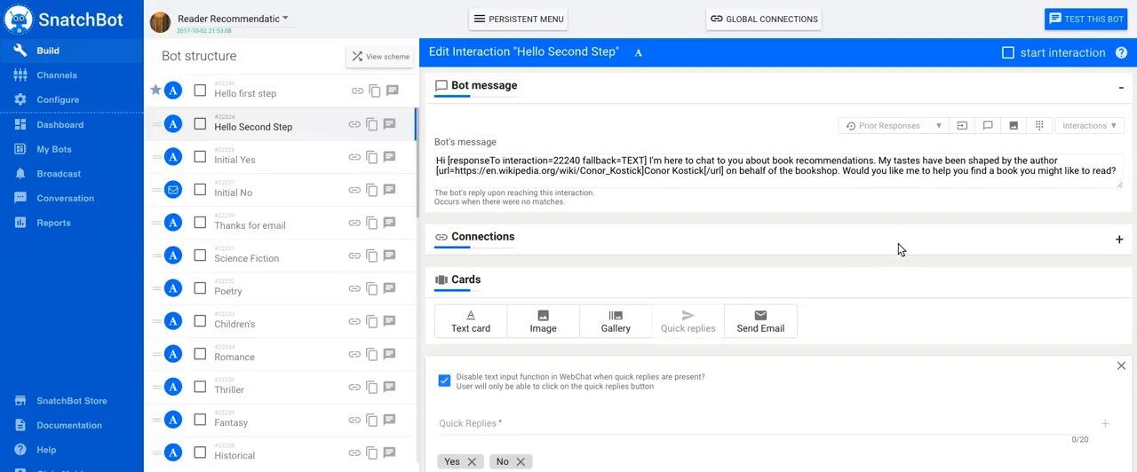
{"action": "mouse_move", "coordinate": [1056, 151]}
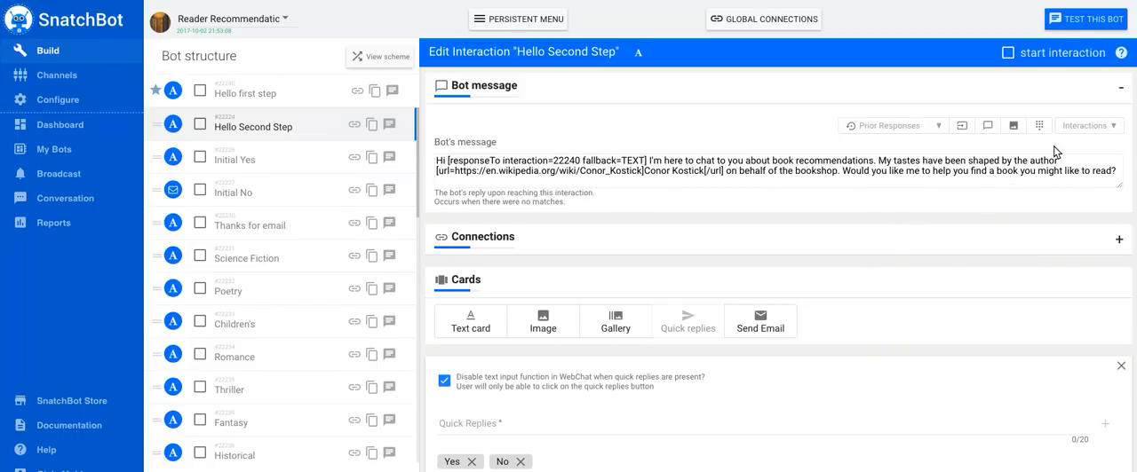
Open the Hello first step interaction and check its interaction ID, 22240
{"action": "left_click", "coordinate": [1086, 125]}
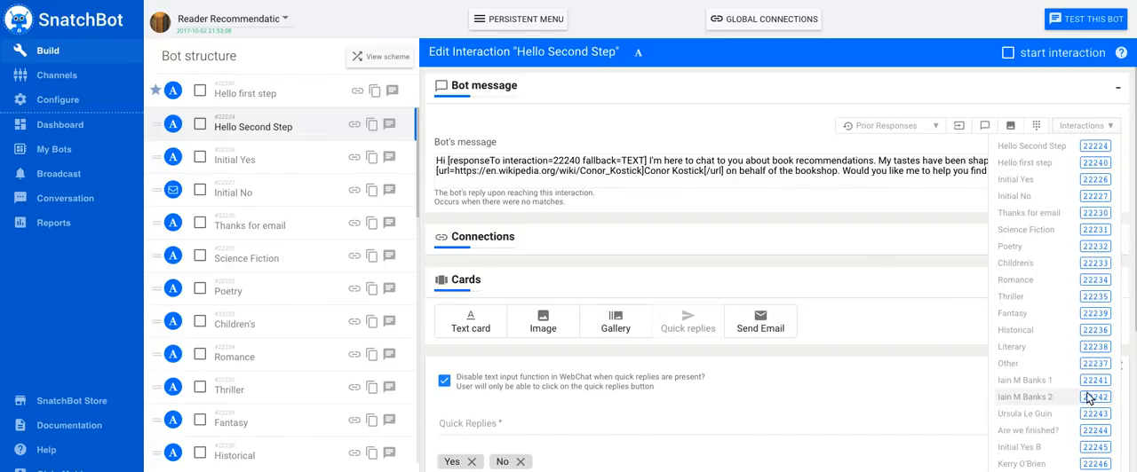
{"action": "mouse_move", "coordinate": [1021, 258]}
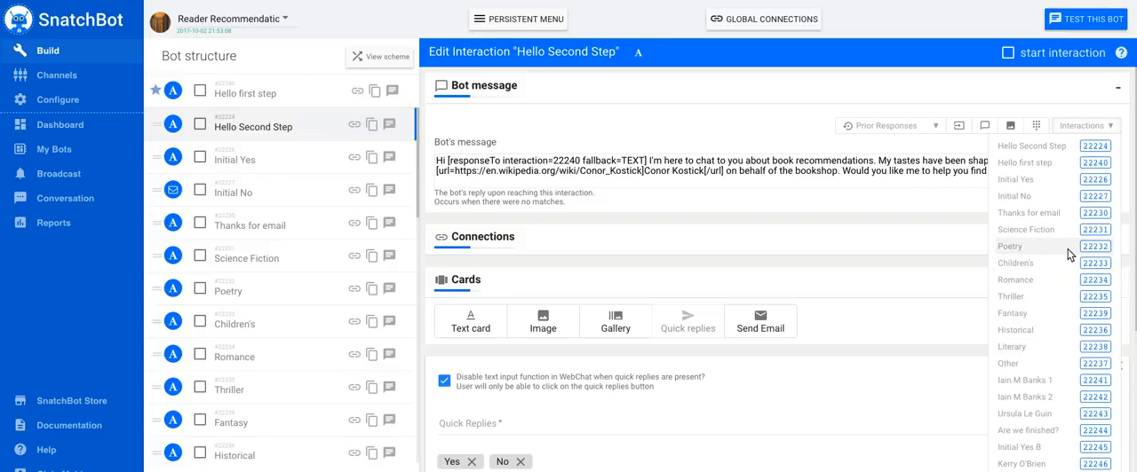
{"action": "mouse_move", "coordinate": [1081, 255]}
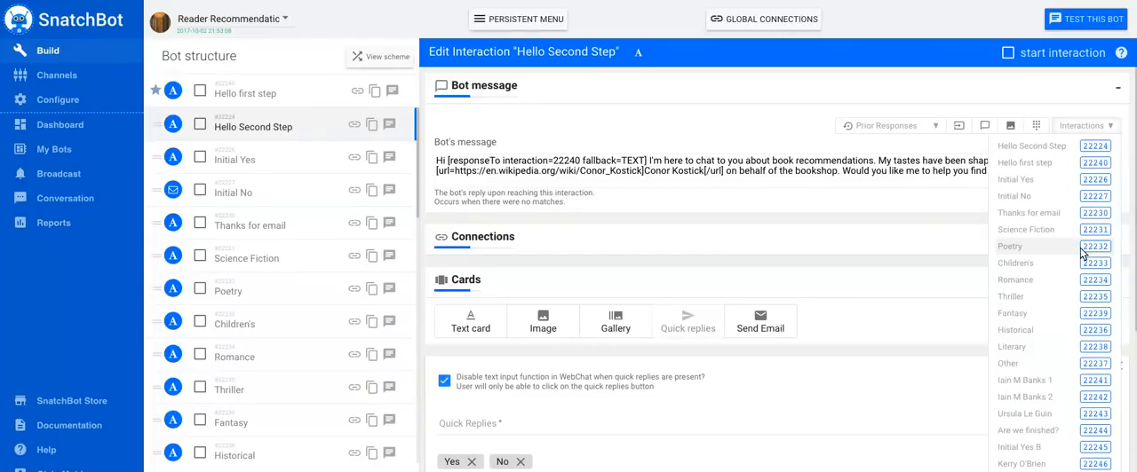
{"action": "mouse_move", "coordinate": [1057, 179]}
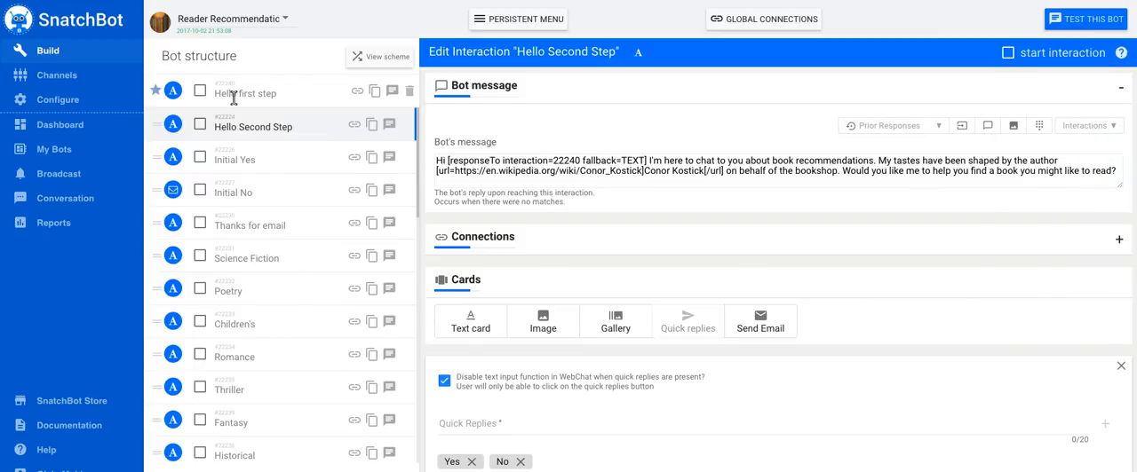
{"action": "left_click", "coordinate": [246, 93]}
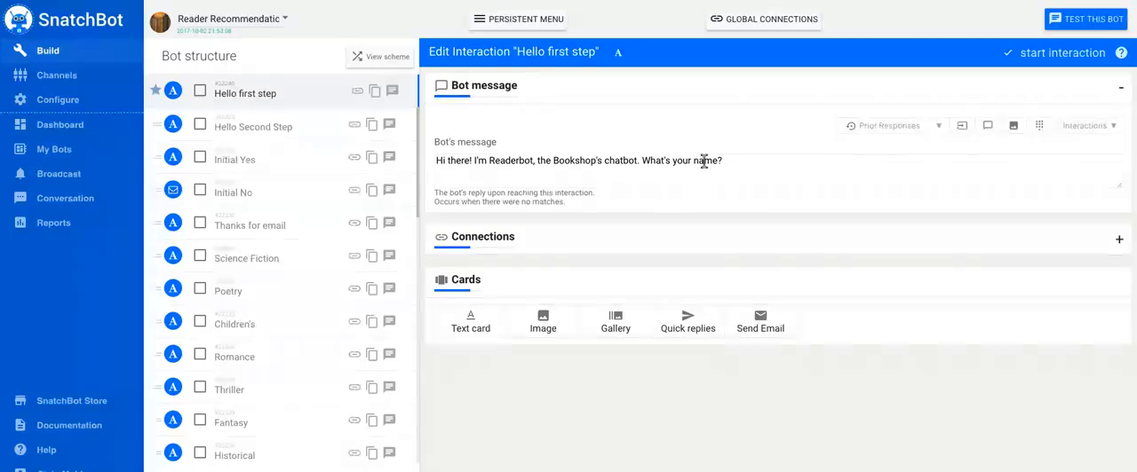
{"action": "left_click", "coordinate": [1085, 125]}
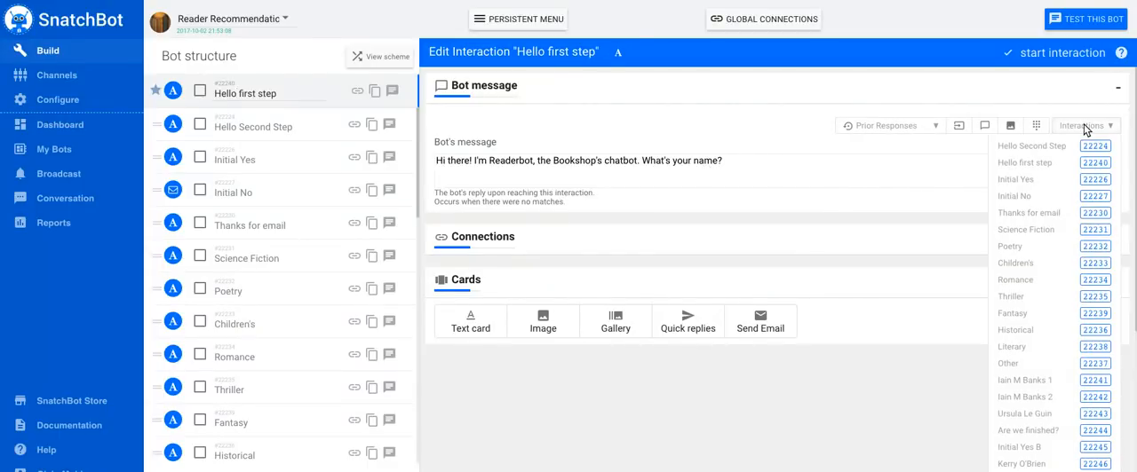
{"action": "mouse_move", "coordinate": [1030, 162]}
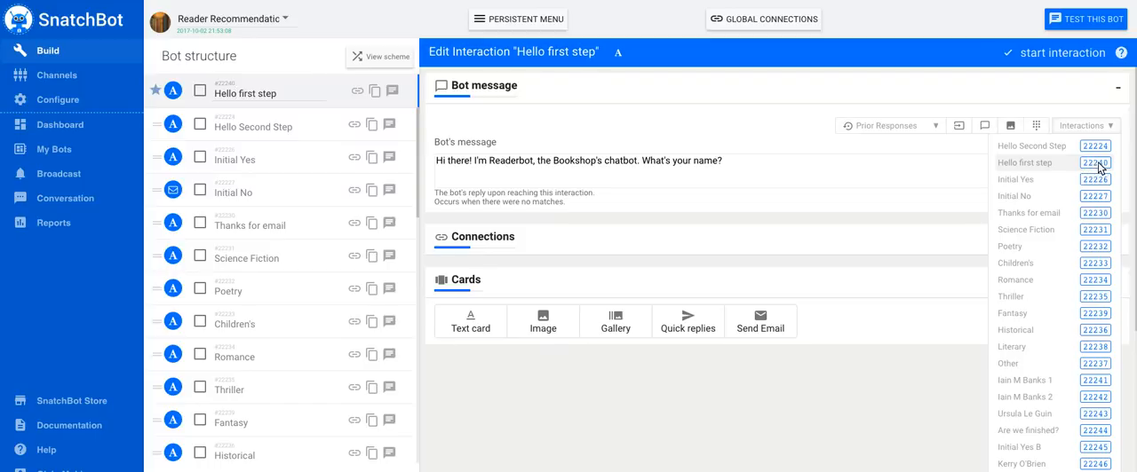
{"action": "mouse_move", "coordinate": [1097, 169]}
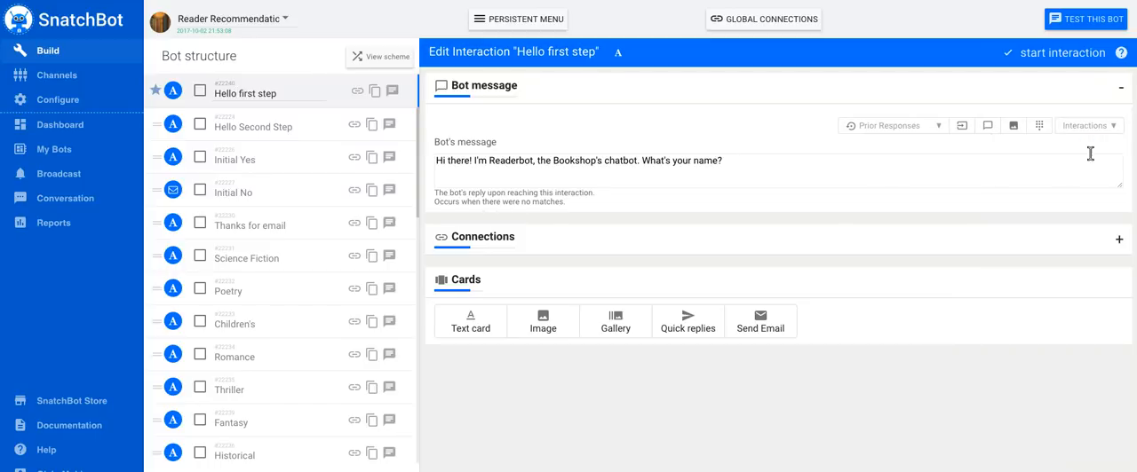
{"action": "left_click", "coordinate": [1085, 126]}
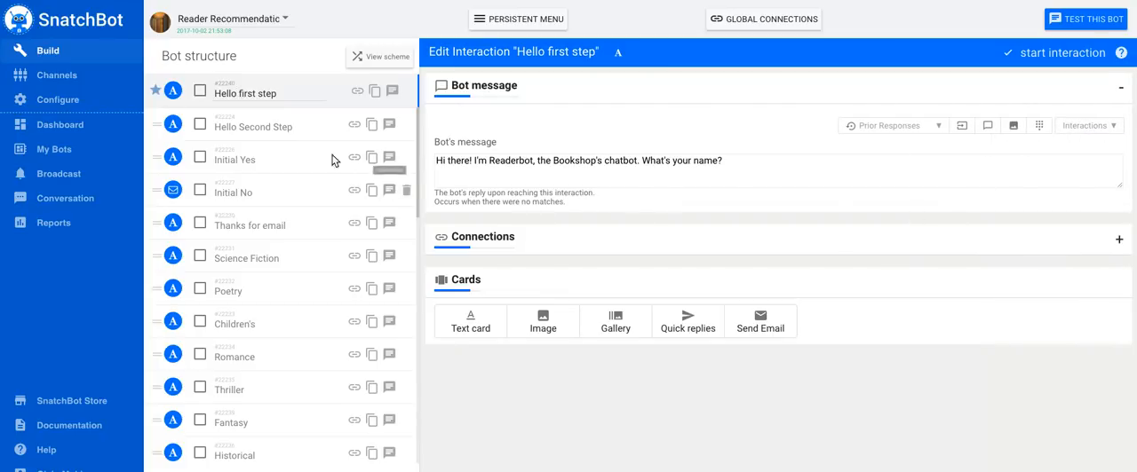
Open Hello Second Step and view the Prior Responses responseTo tag format
{"action": "left_click", "coordinate": [253, 126]}
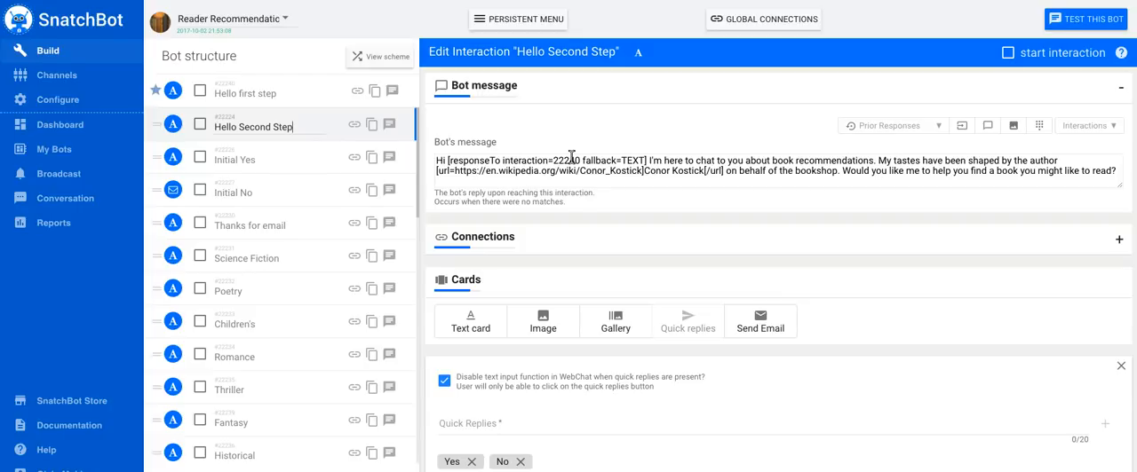
{"action": "mouse_move", "coordinate": [615, 153]}
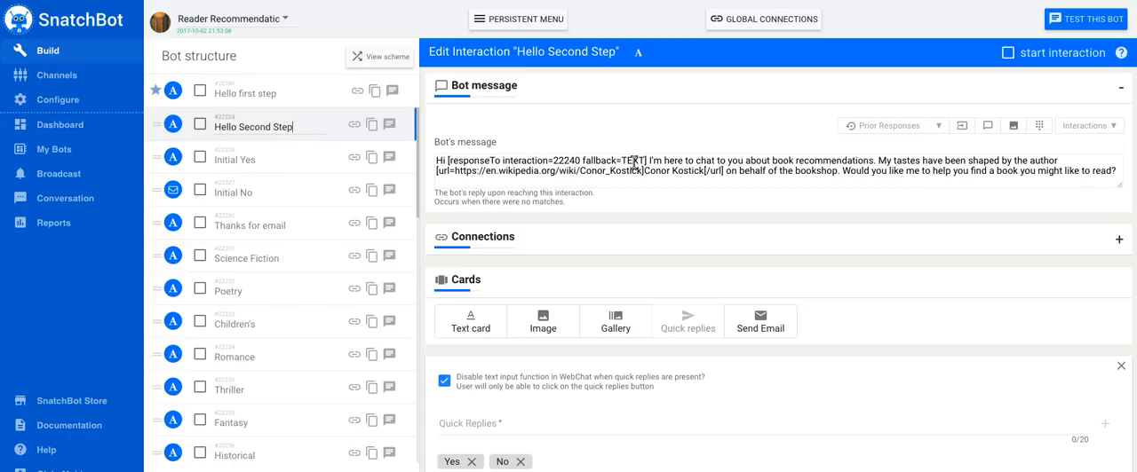
{"action": "mouse_move", "coordinate": [762, 194]}
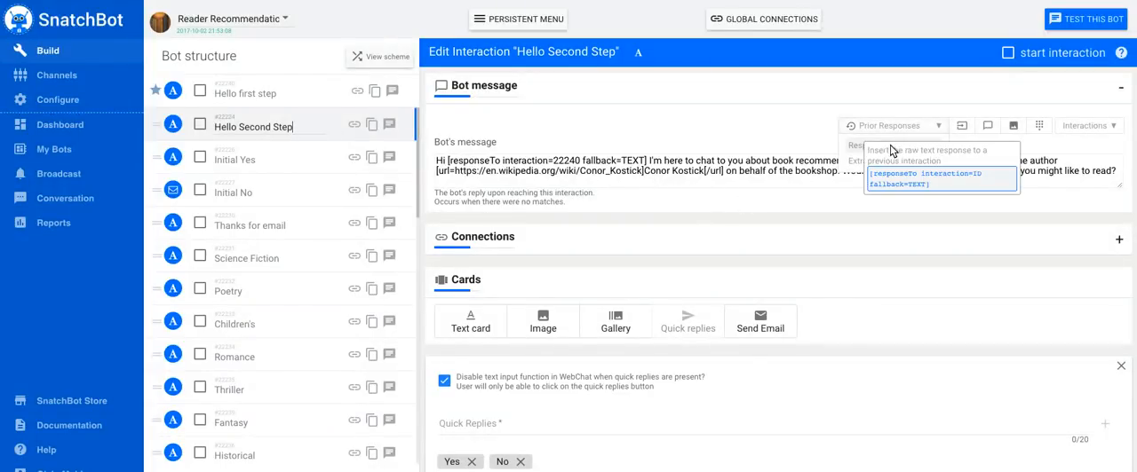
{"action": "left_click", "coordinate": [941, 177]}
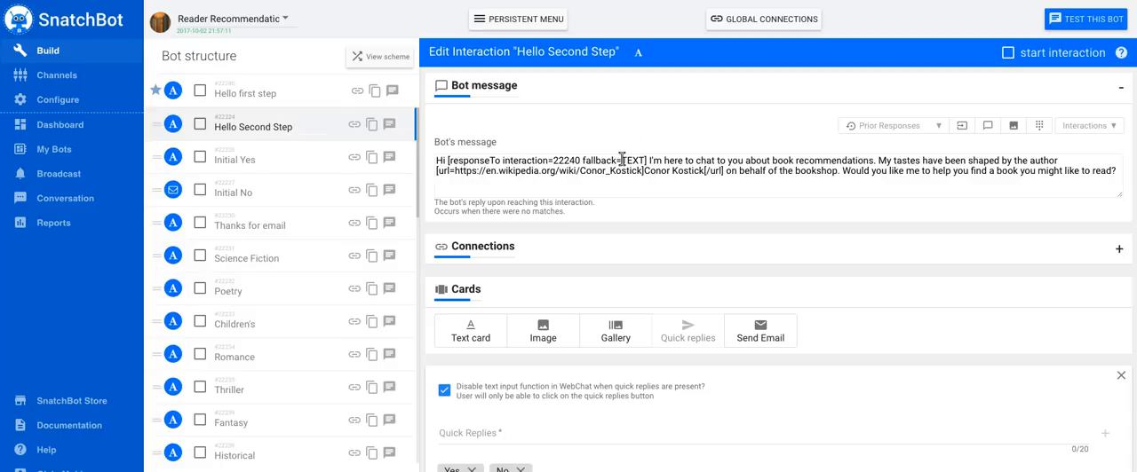
{"action": "mouse_move", "coordinate": [608, 218]}
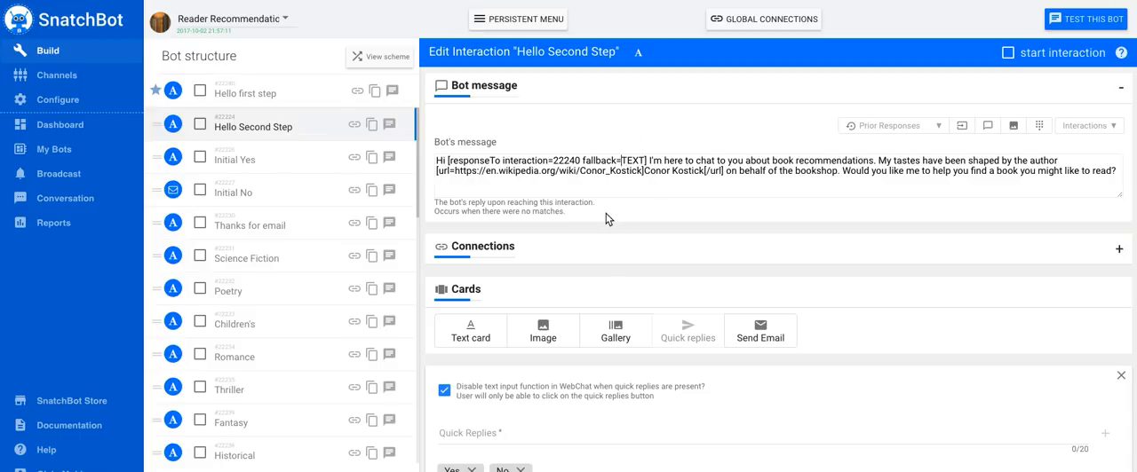
Change the greeting tag's fallback from TEXT to "Oh dear, something seems to be wrong, let's start over"
{"action": "left_click", "coordinate": [621, 160]}
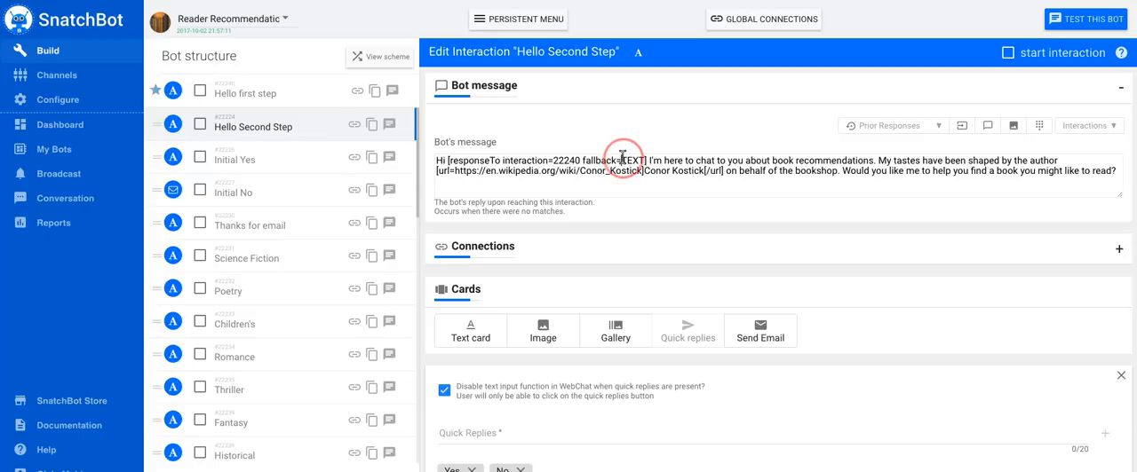
{"action": "double_click", "coordinate": [631, 161]}
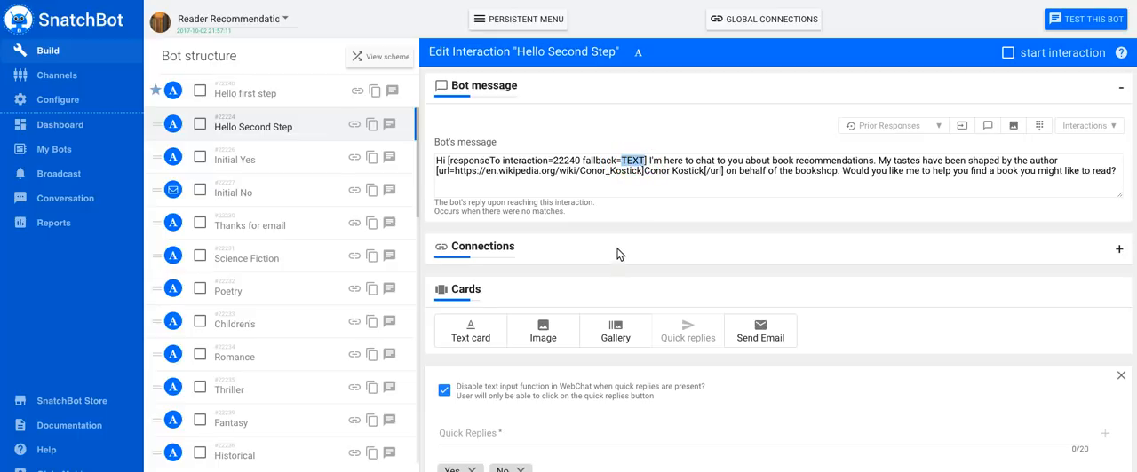
{"action": "mouse_move", "coordinate": [636, 220]}
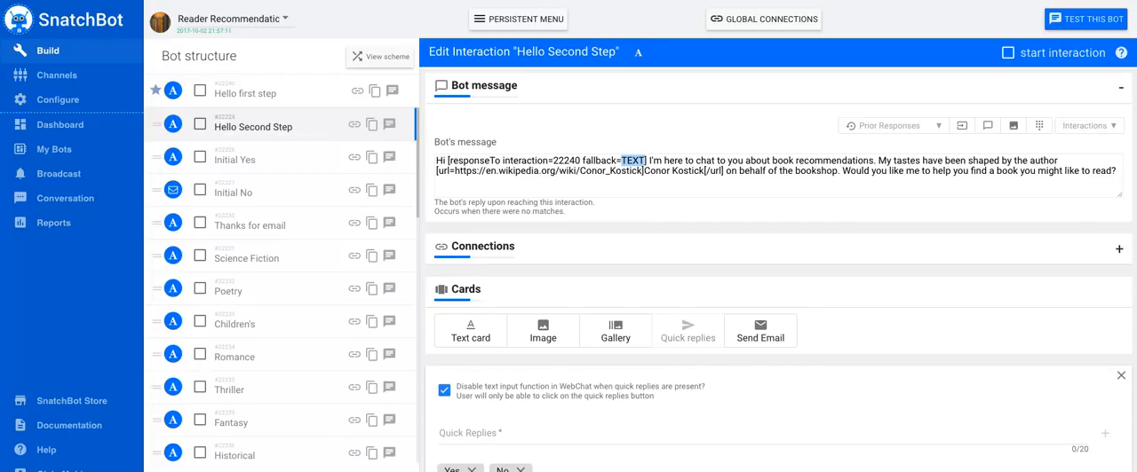
{"action": "type", "text": "Oh"}
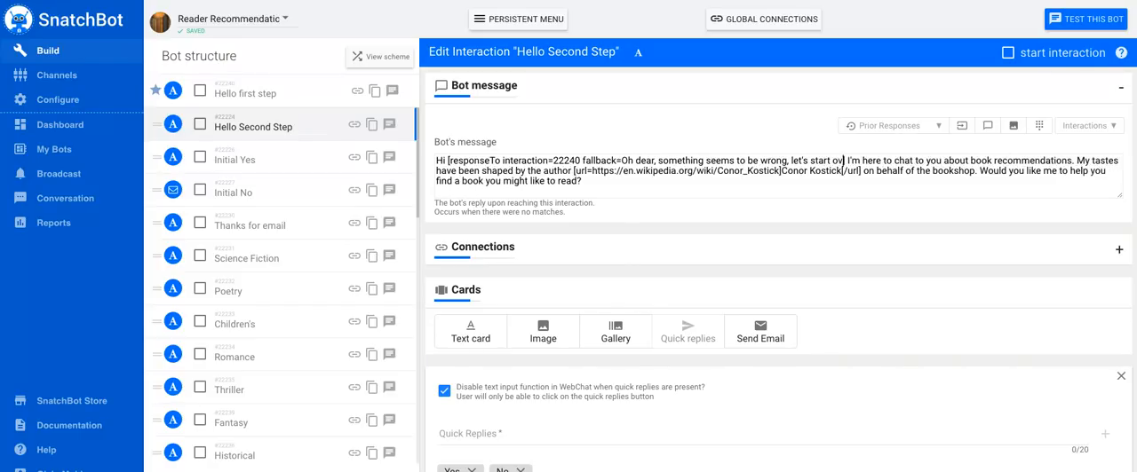
{"action": "left_click", "coordinate": [833, 151]}
{"action": "type", "text": "er]"}
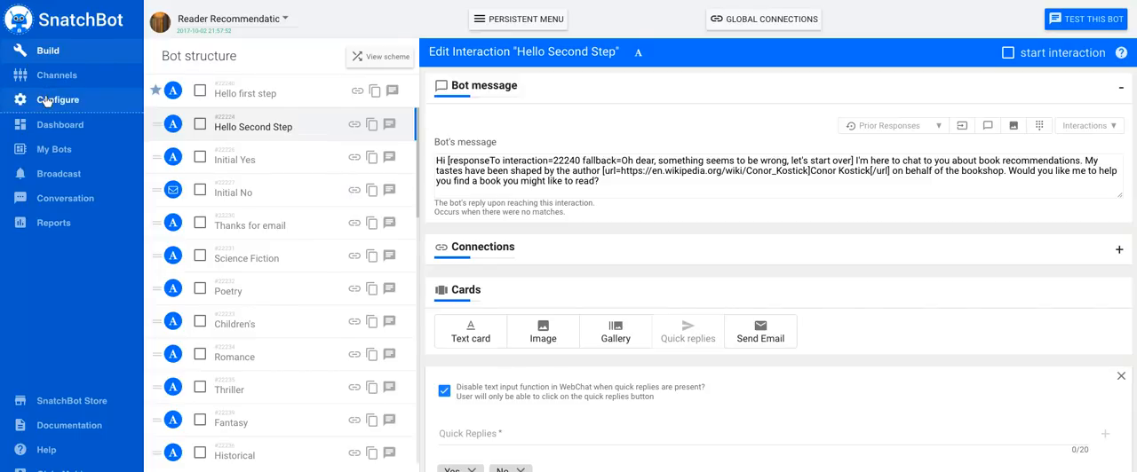
Review the bot's restart command "START OVER AGAIN" in Configure, then return to Build
{"action": "left_click", "coordinate": [58, 100]}
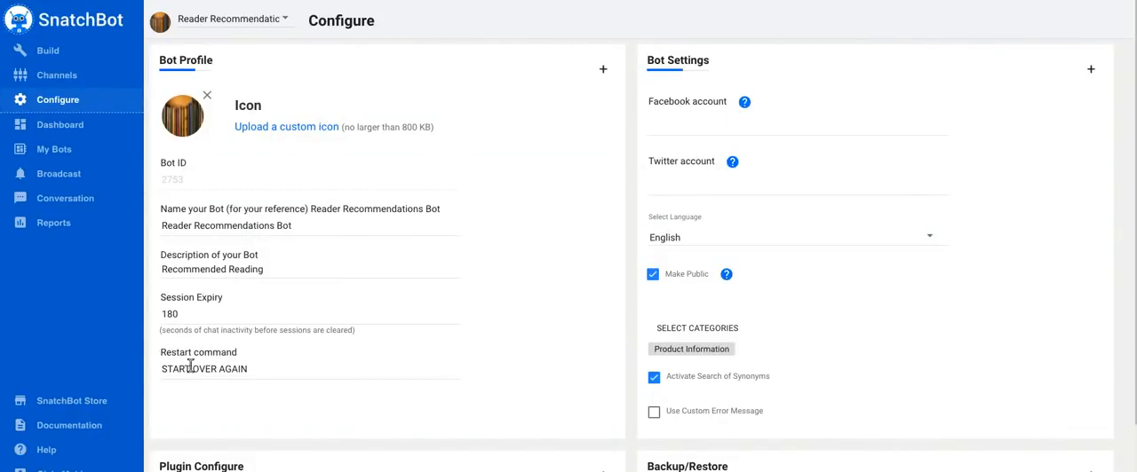
{"action": "left_click", "coordinate": [204, 368]}
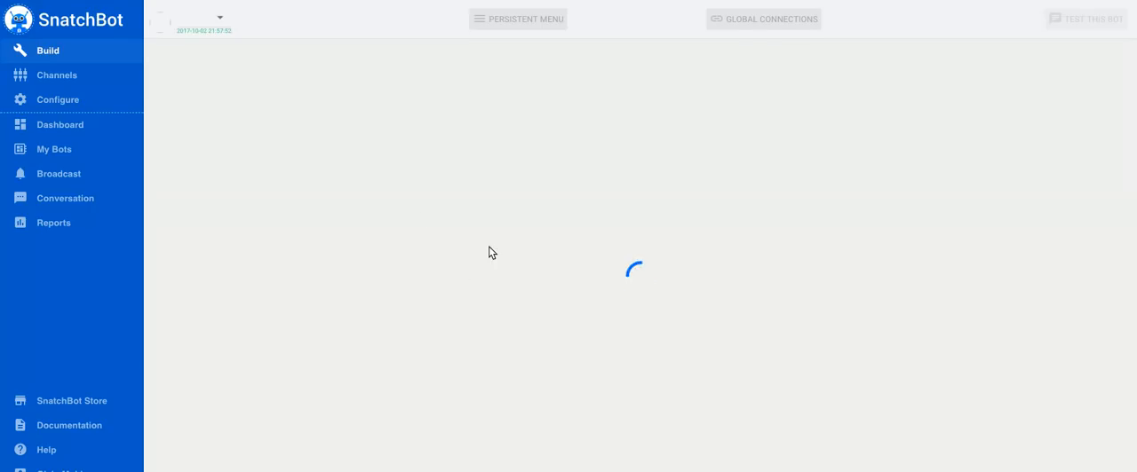
{"action": "mouse_move", "coordinate": [337, 184]}
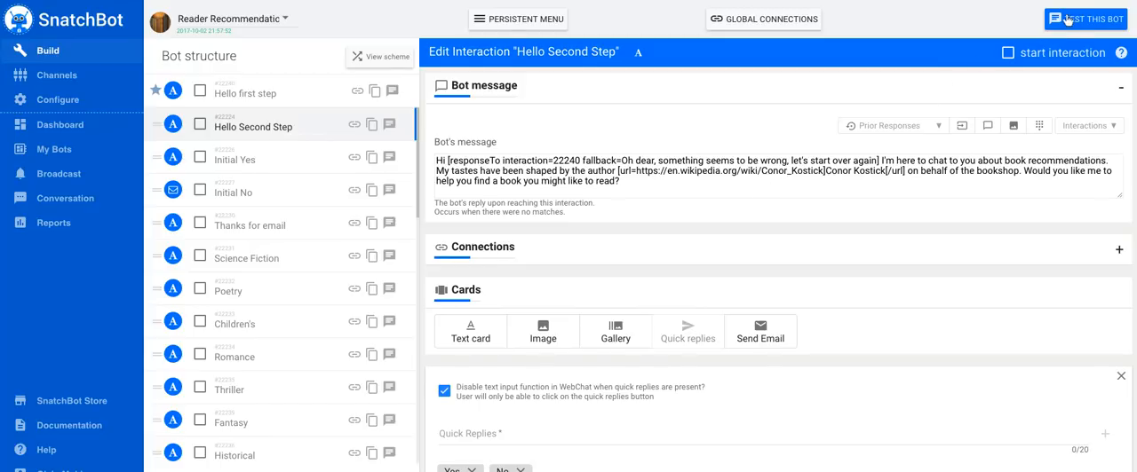
Start a test chat and send the name "Dr Who" to get a personalised greeting
{"action": "left_click", "coordinate": [1084, 19]}
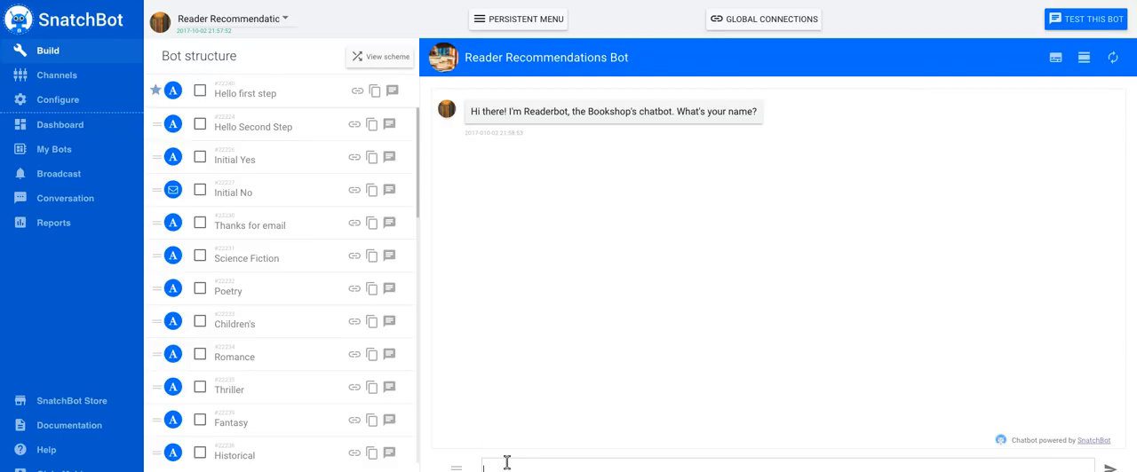
{"action": "type", "text": "Dr Who"}
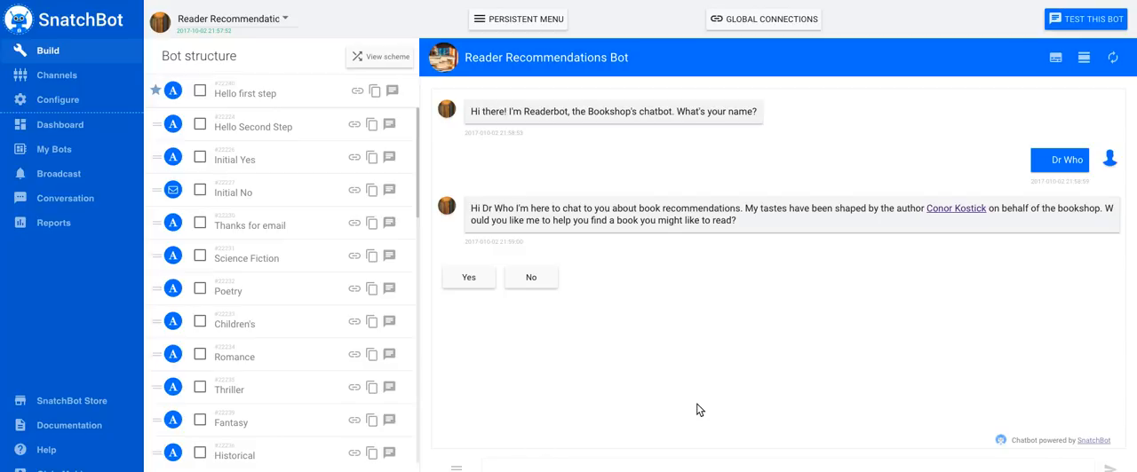
{"action": "mouse_move", "coordinate": [1083, 11]}
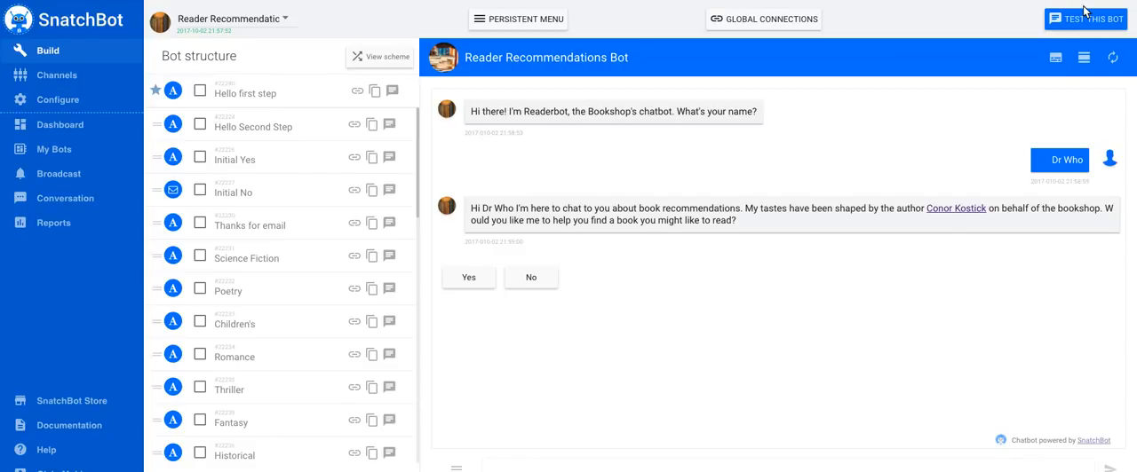